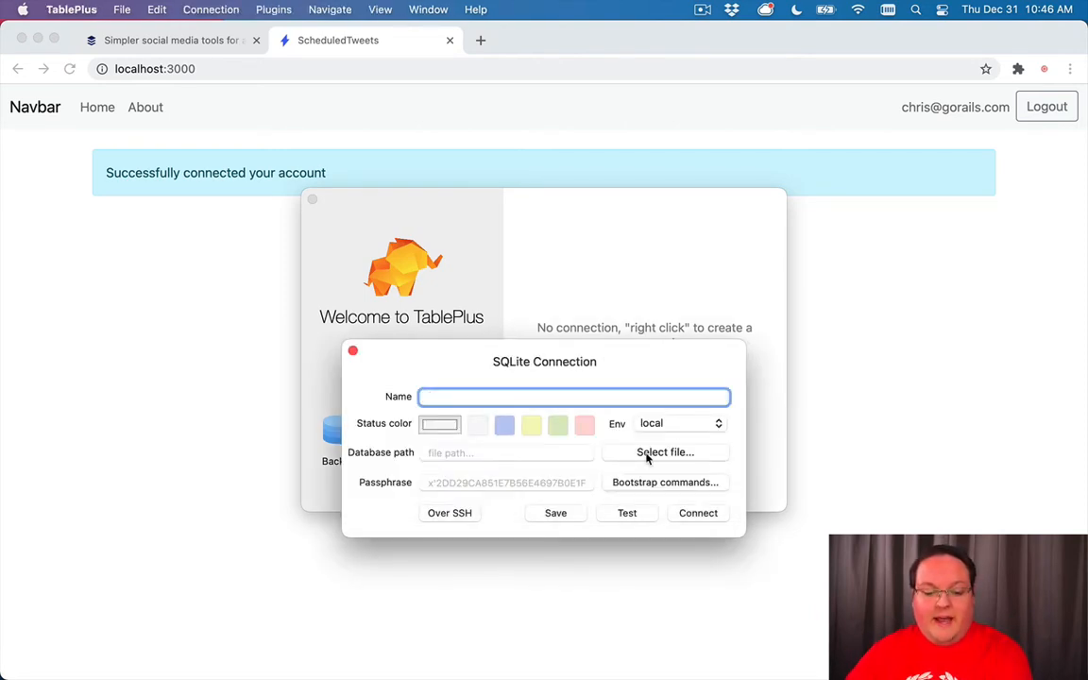
- Point the new SQLite connection at db/development.sqlite3 and name it 'Scheduled Tweets'
click(665, 451)
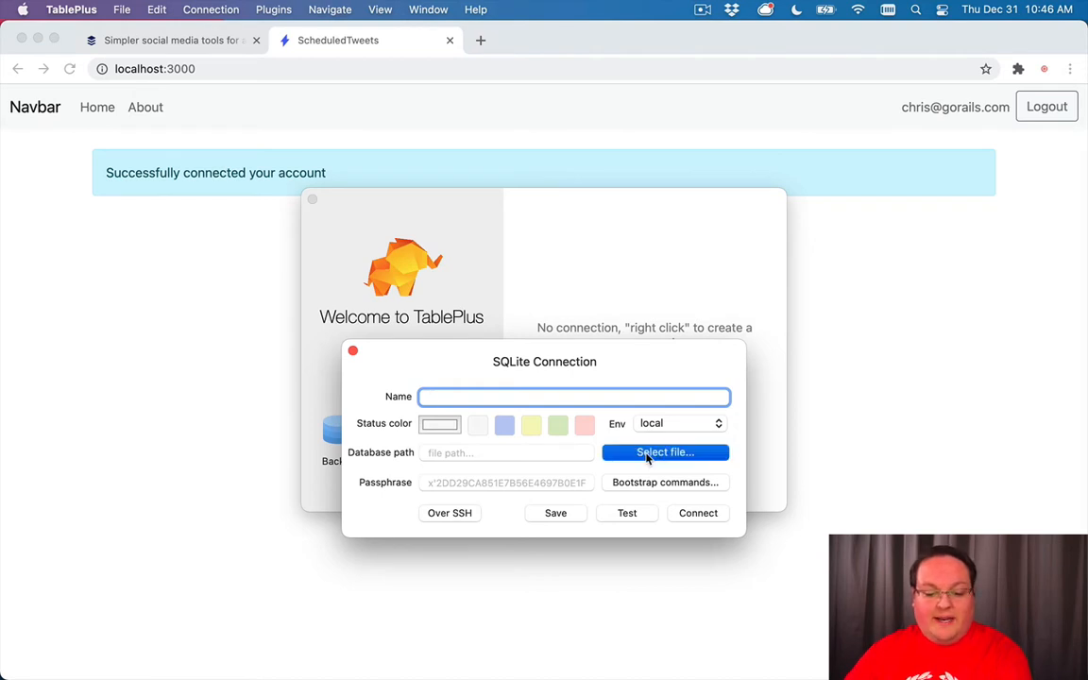
click(664, 452)
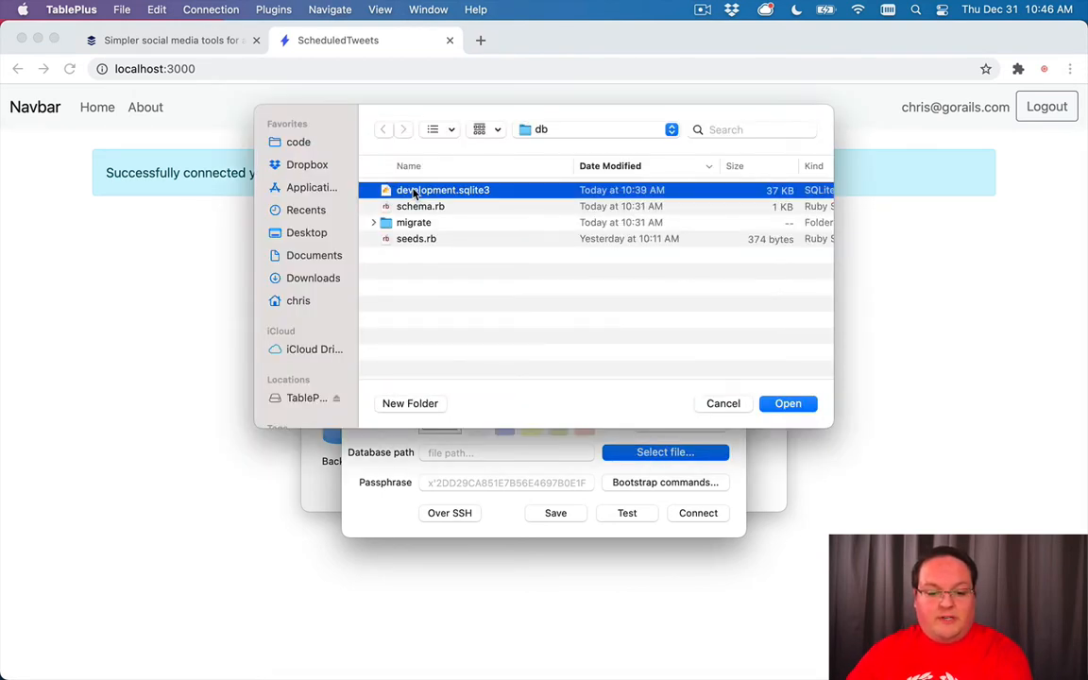
click(788, 404)
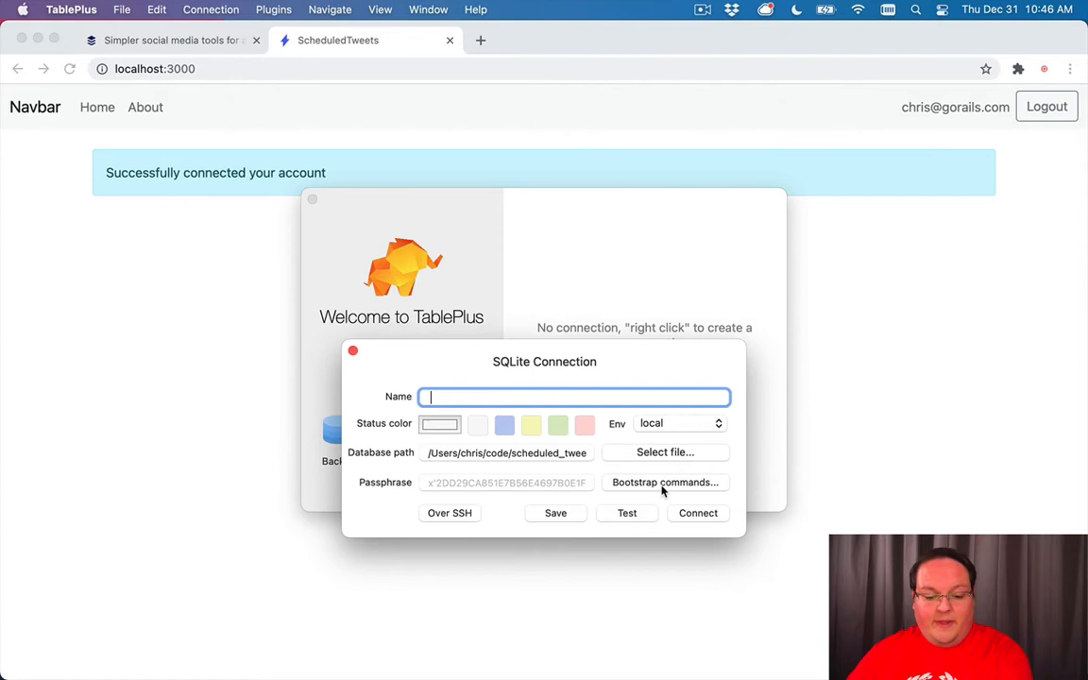
text(Scheduled Tweets)
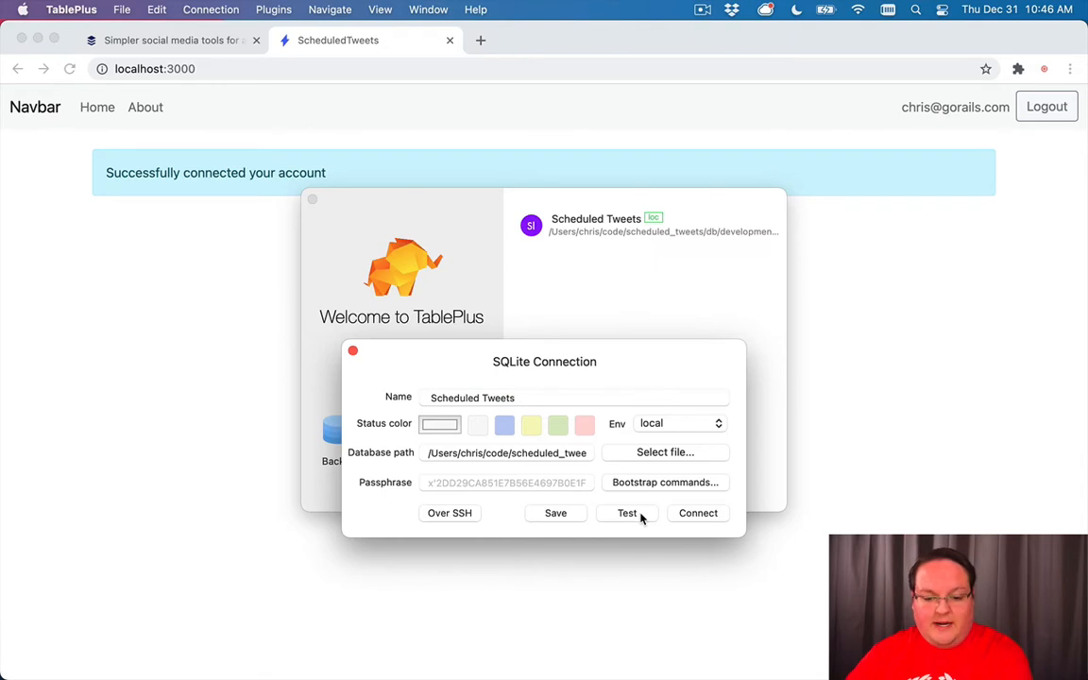
- Connect and maximize the window, then browse the users and twitter_accounts tables and the account record
click(697, 513)
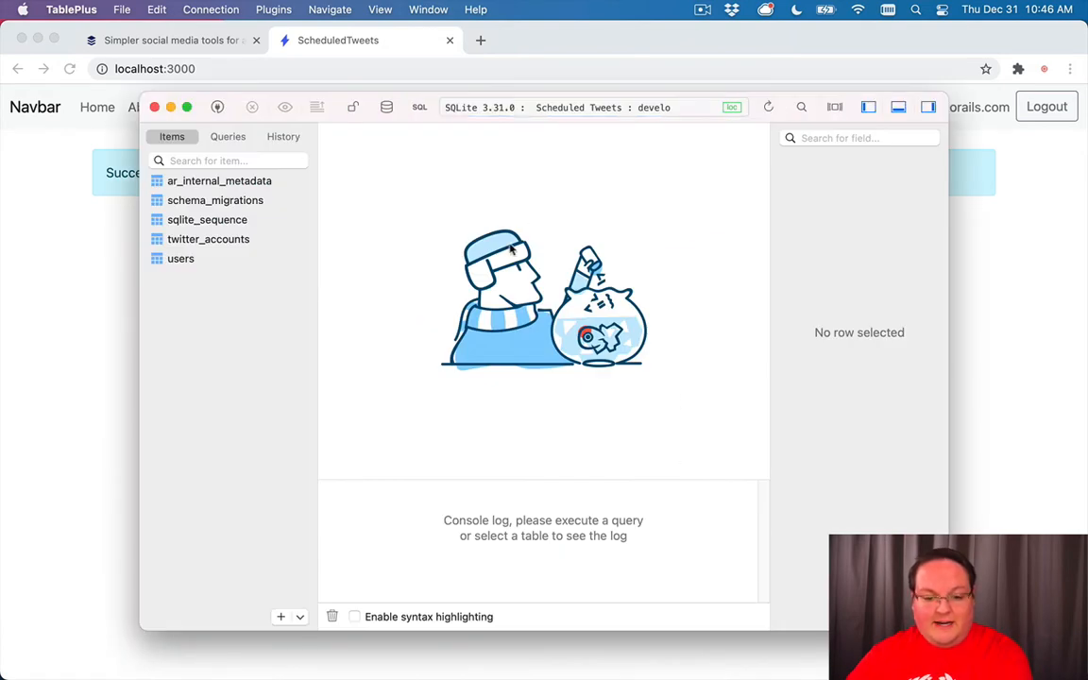
mouse_move(244, 239)
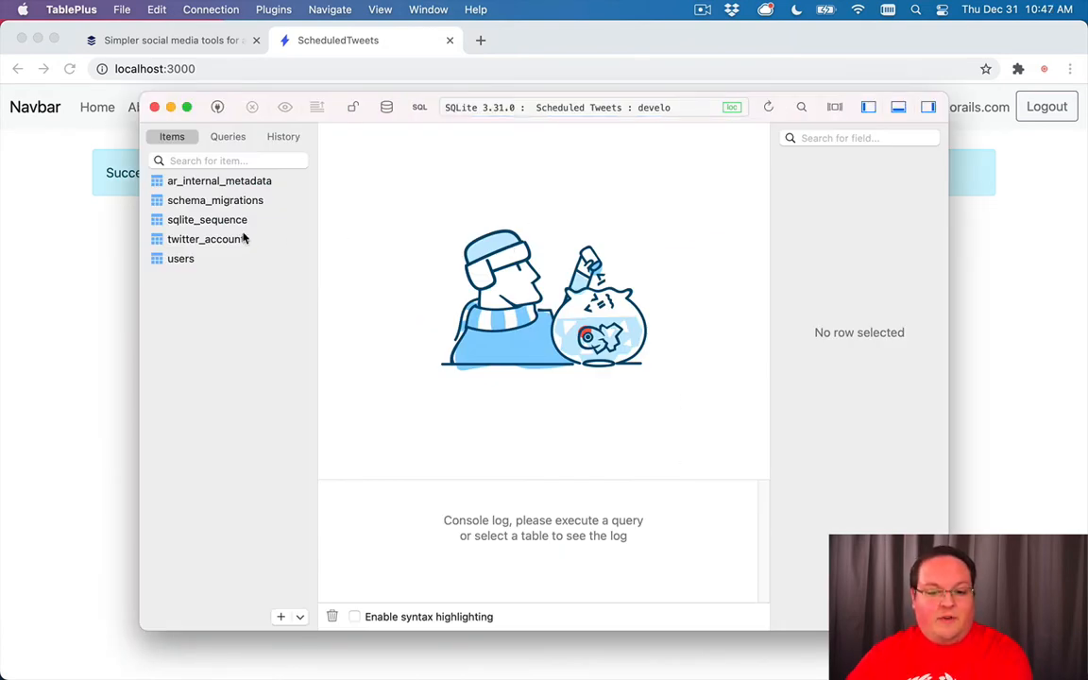
click(187, 106)
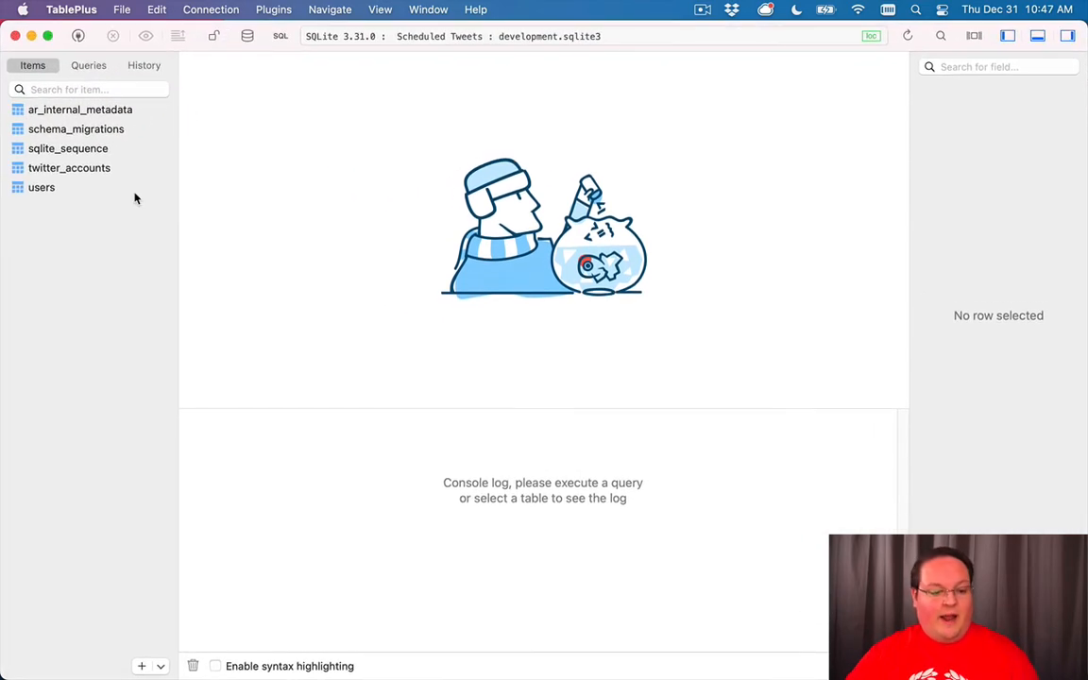
click(40, 187)
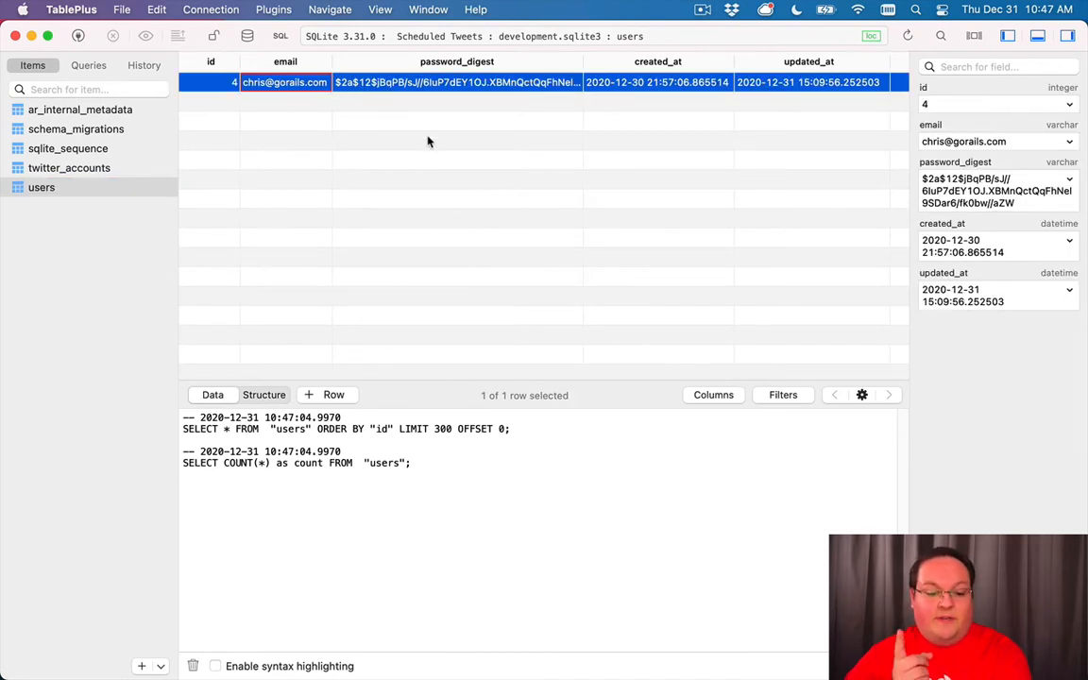
click(69, 167)
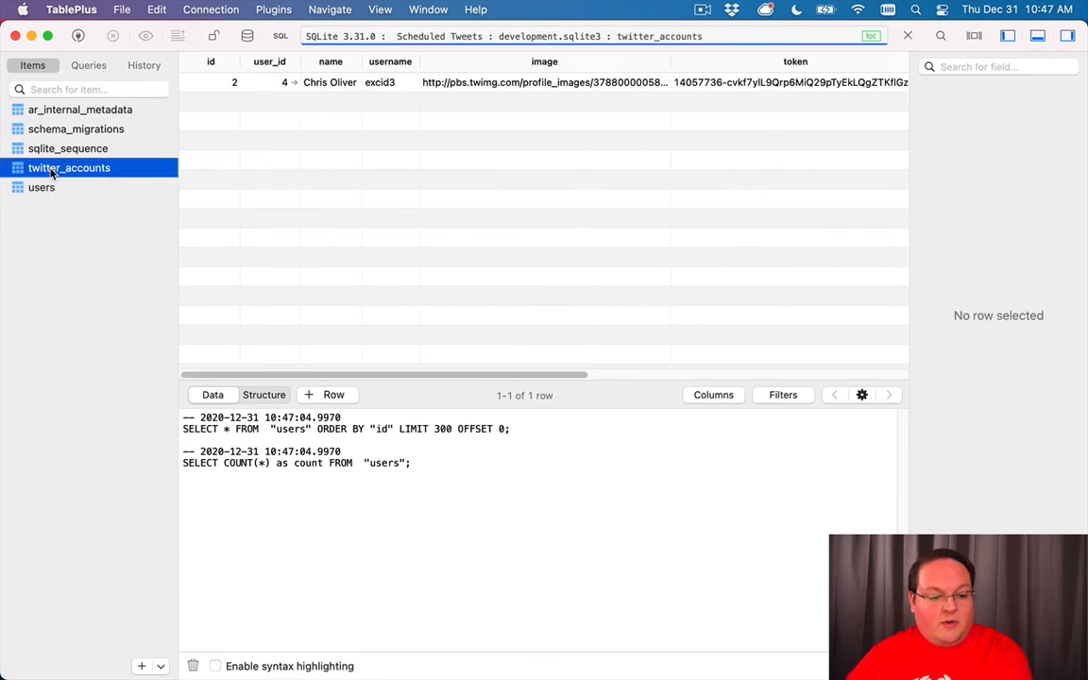
click(269, 83)
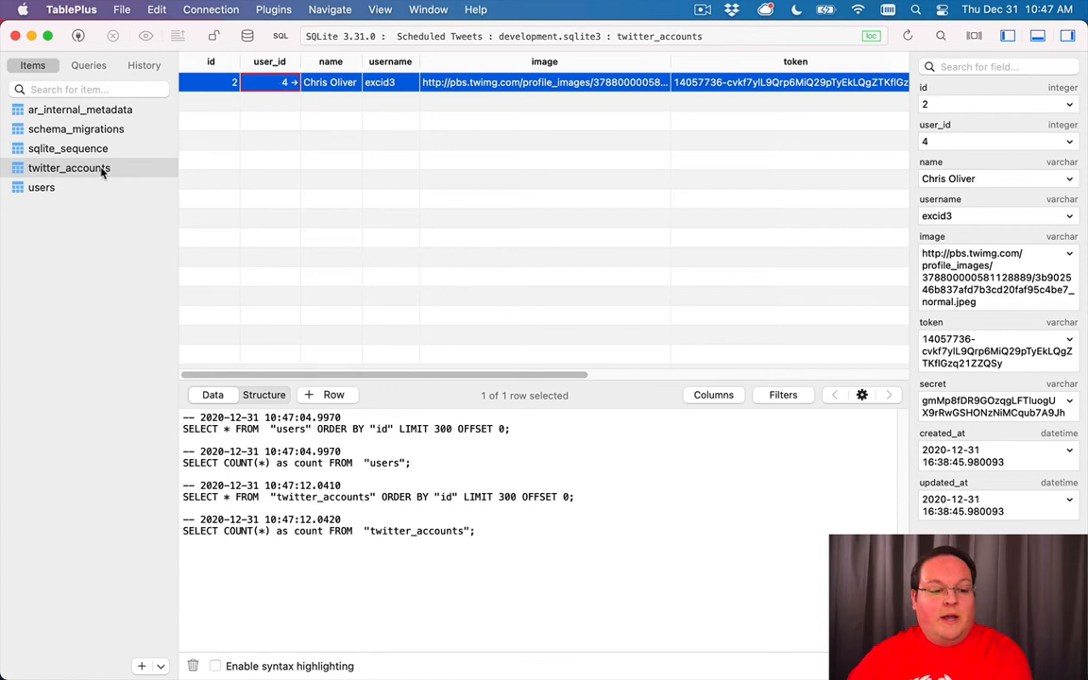
- Open the users record for user_id 4 in its own tab, then return to twitter_accounts
click(41, 187)
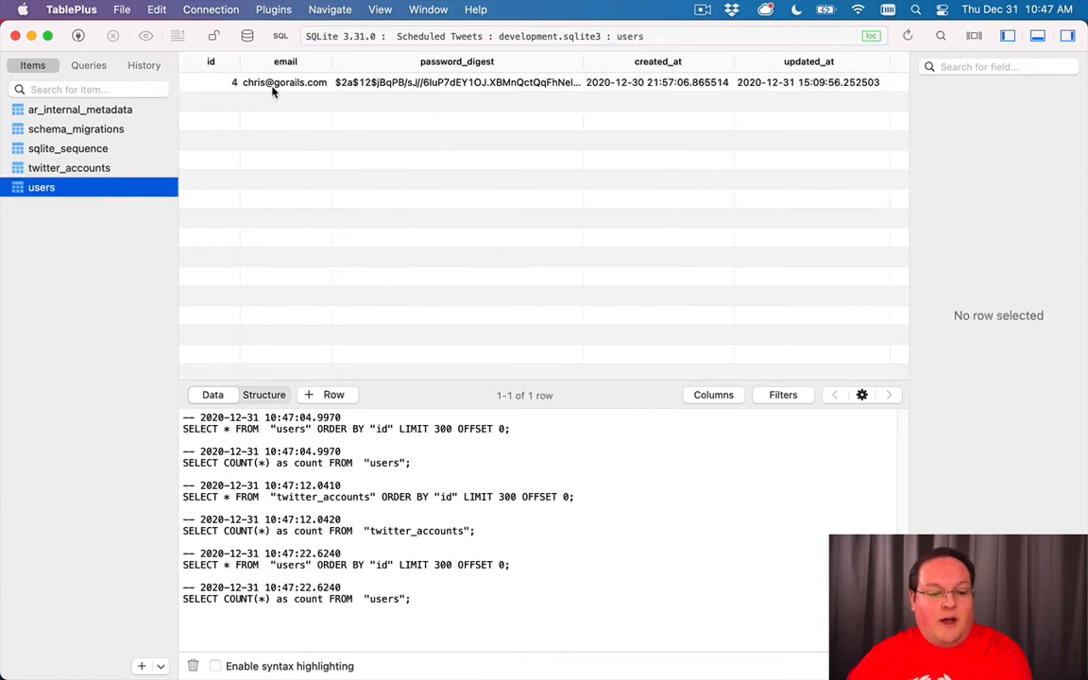
click(284, 82)
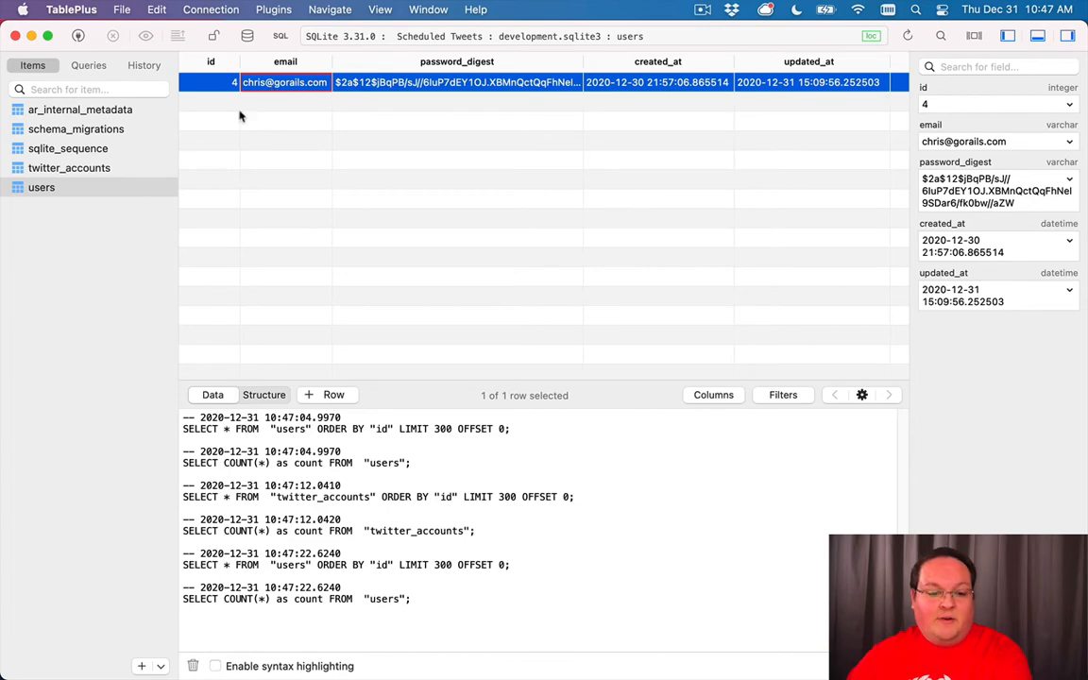
click(69, 167)
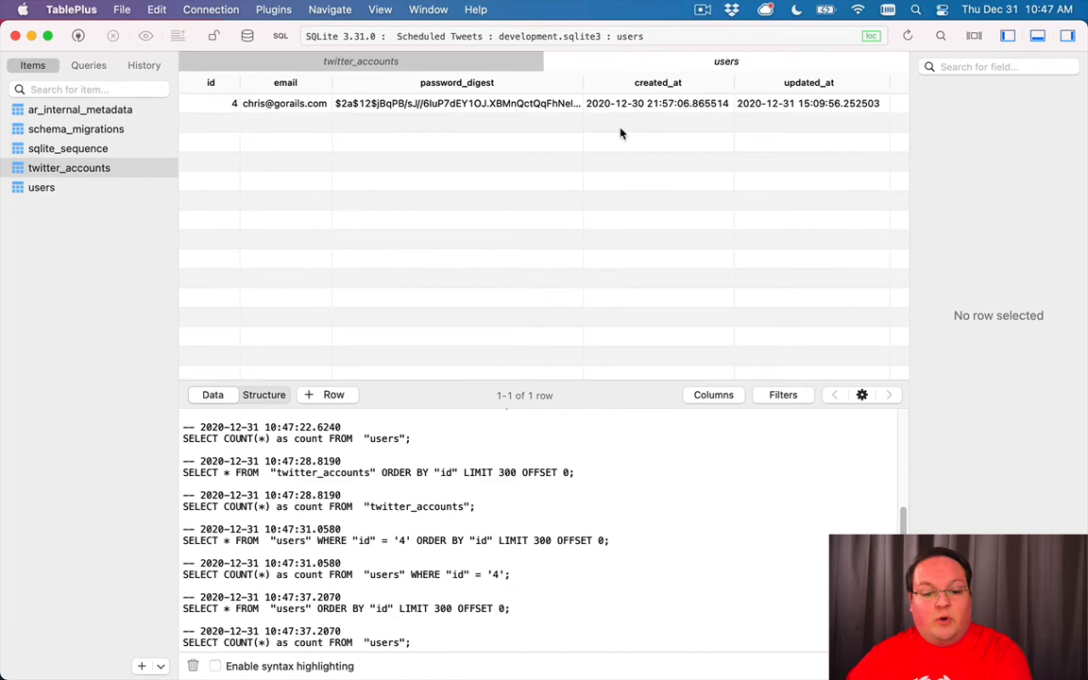
click(69, 167)
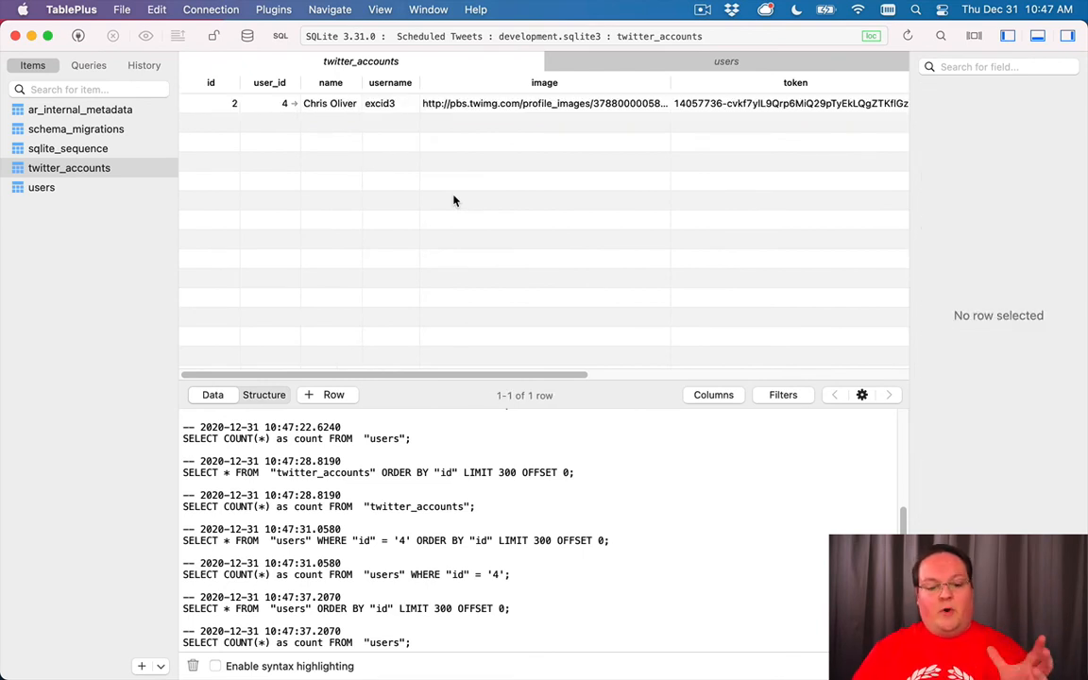
mouse_move(336, 434)
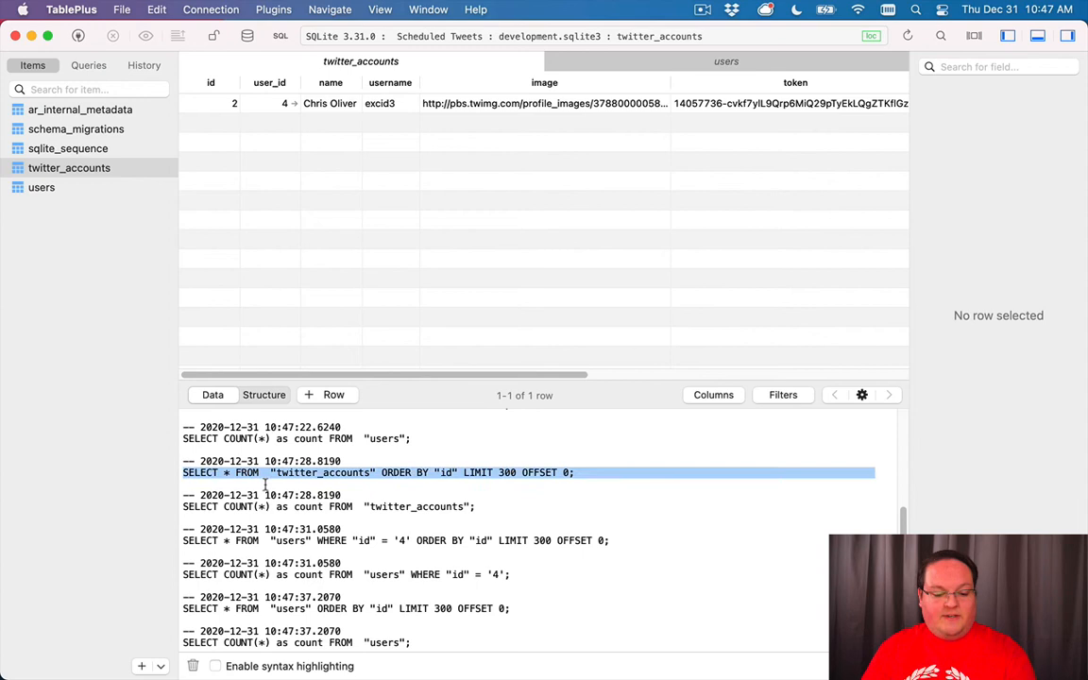
mouse_move(315, 209)
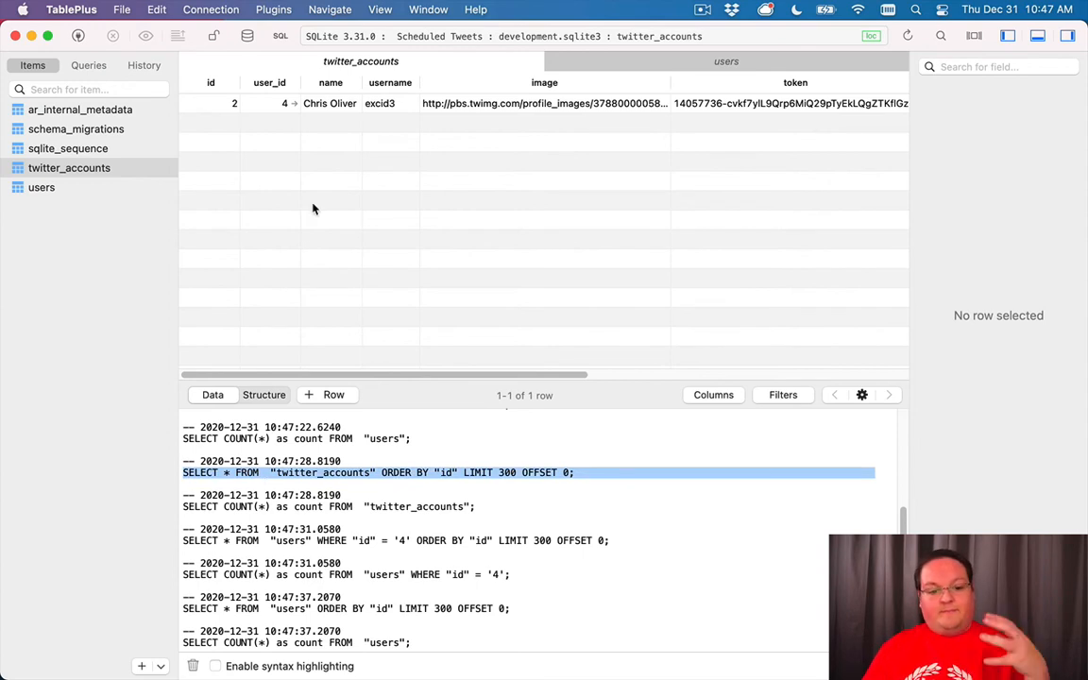
mouse_move(250, 161)
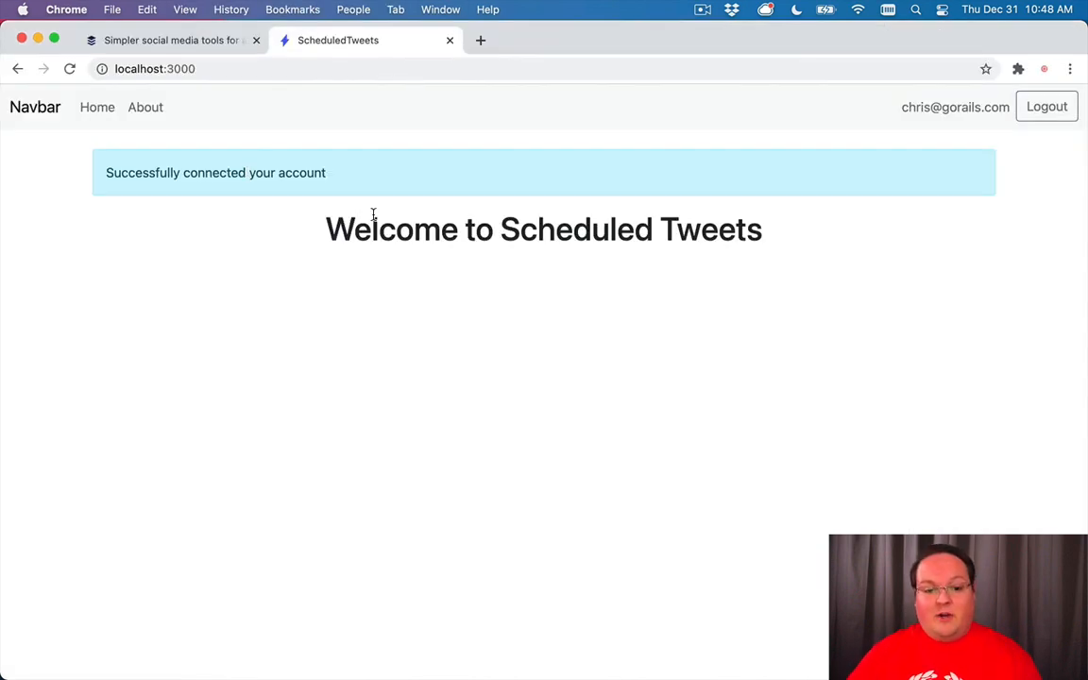
mouse_move(411, 185)
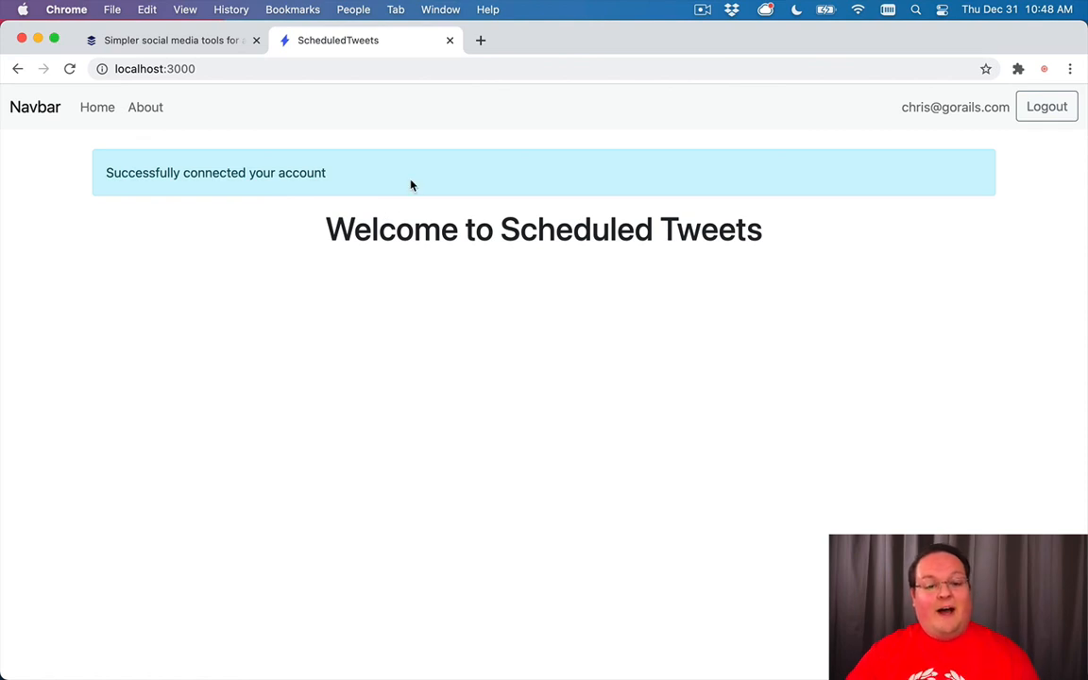